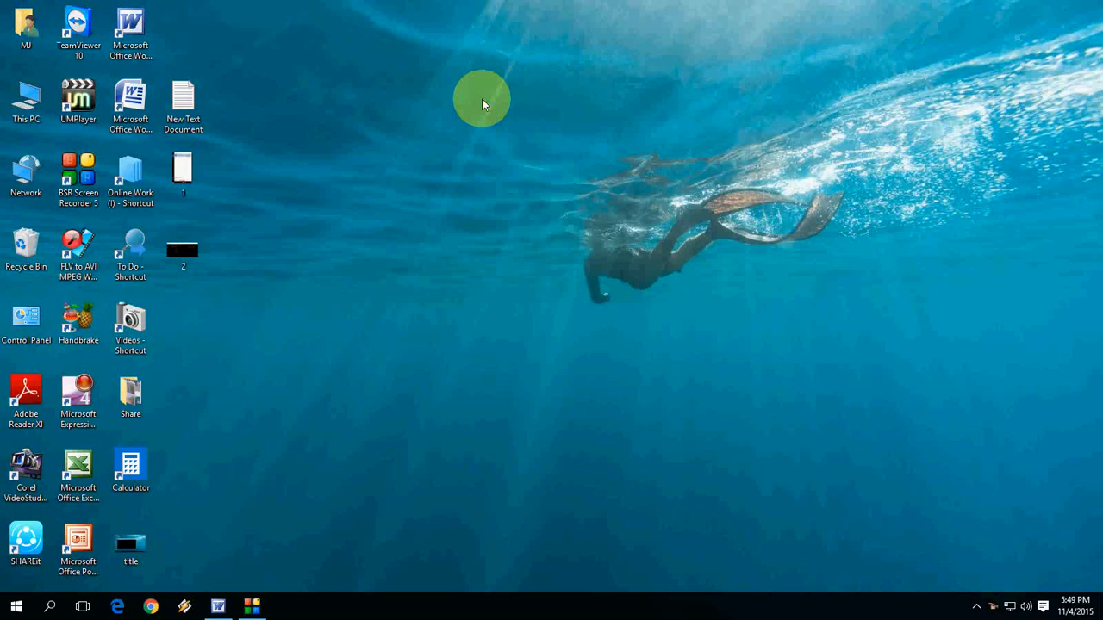
Step: Launch Command Prompt from Start and enter 'wmic baseboard get product,Manufacturer,version' without running it
{"action": "left_click", "coordinate": [16, 606]}
{"action": "type", "text": "cmd"}
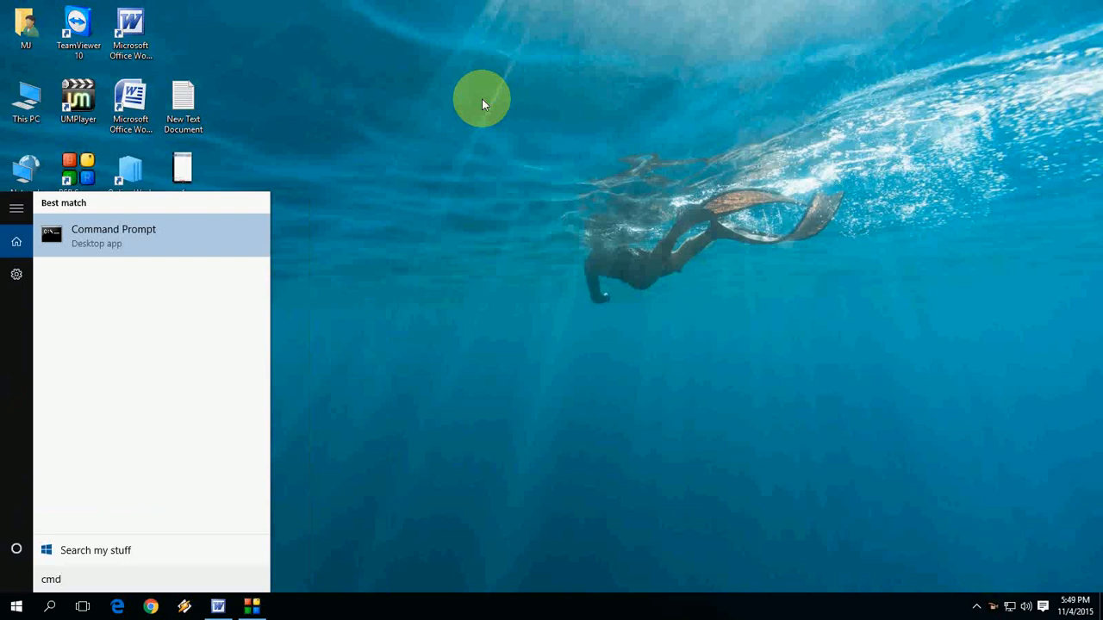
{"action": "left_click", "coordinate": [113, 229]}
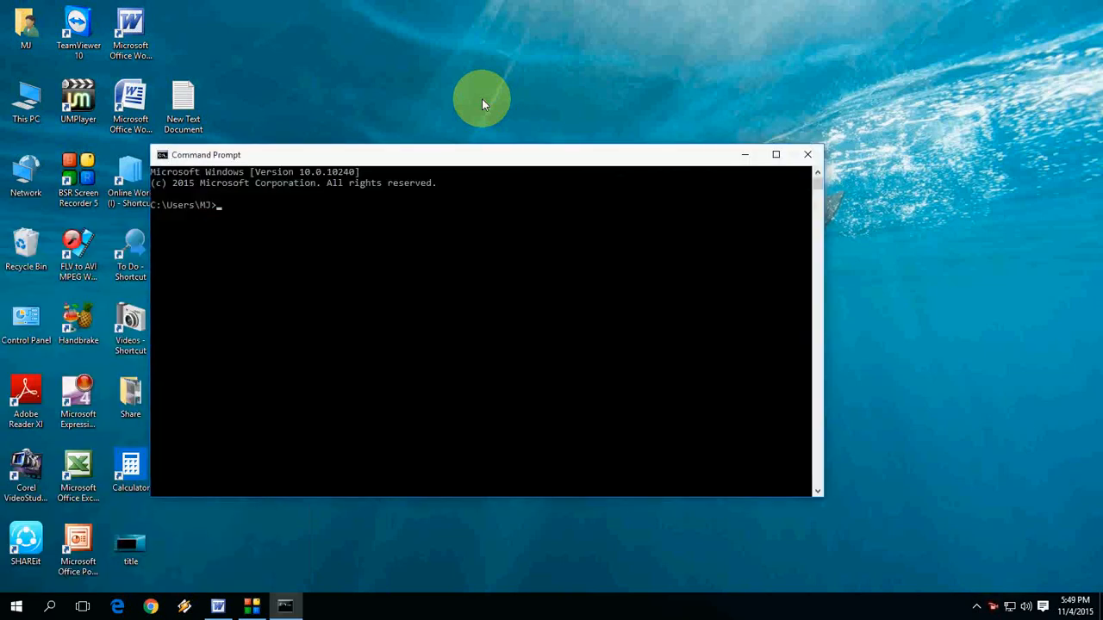
{"action": "type", "text": "wmic baseboard get product,Manufacturer,version"}
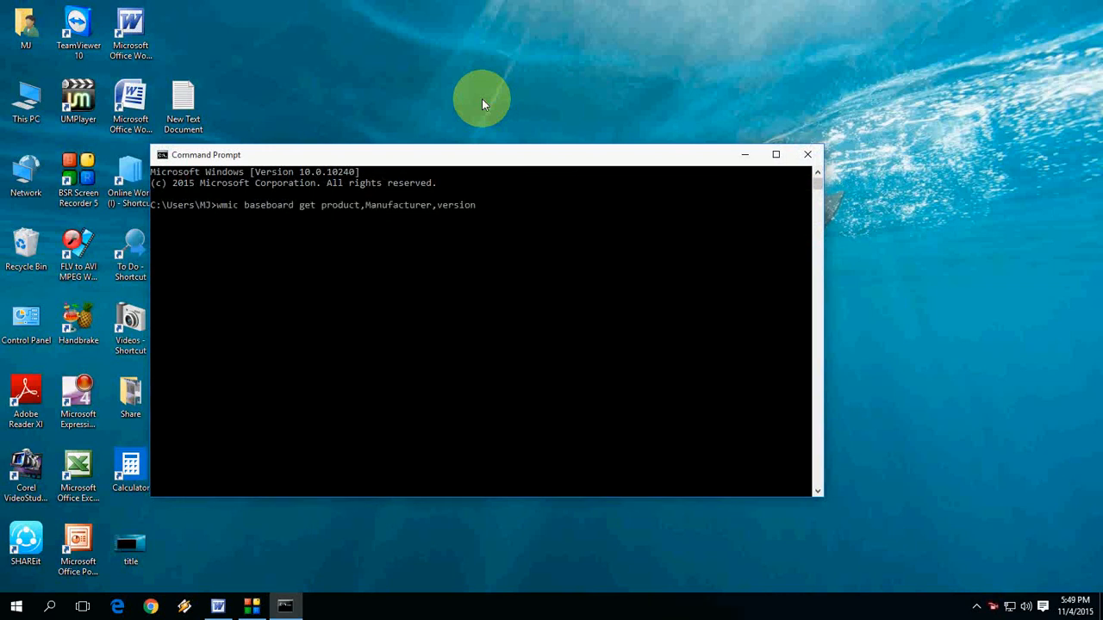